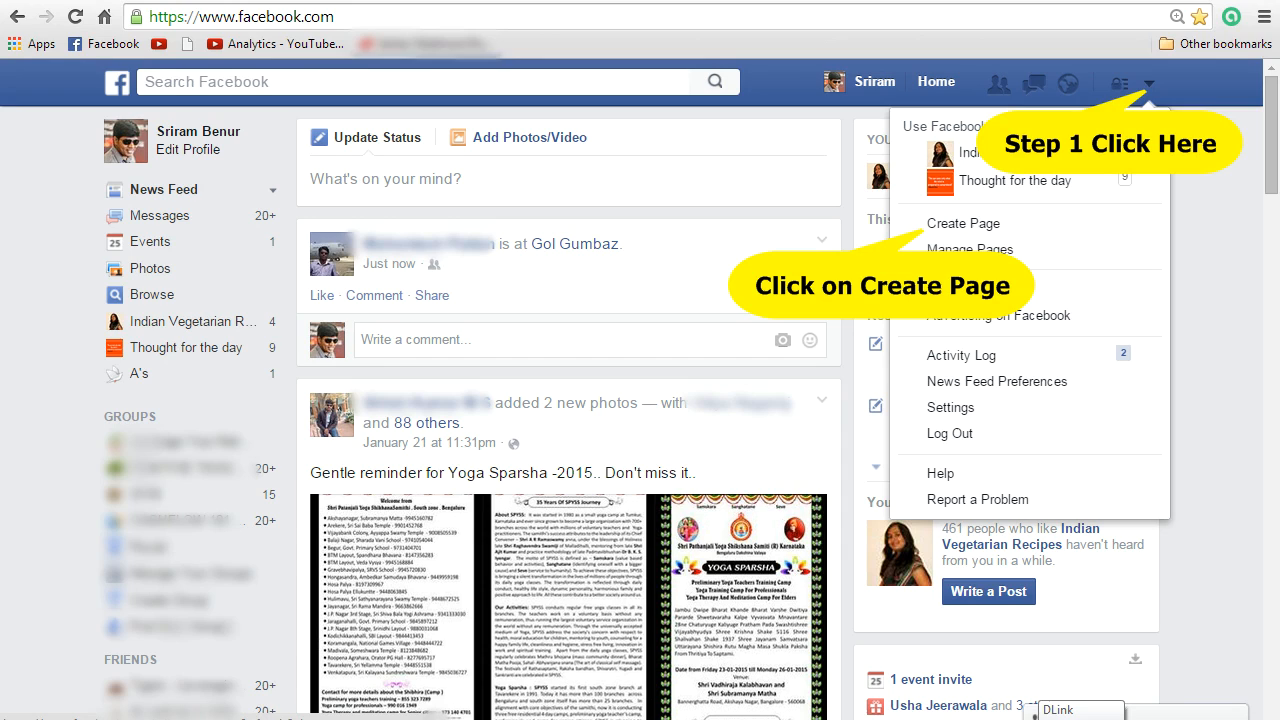
Choose Create Page from the account dropdown to start a new Page.
{"action": "left_click", "coordinate": [963, 223]}
{"action": "type", "text": "How To"}
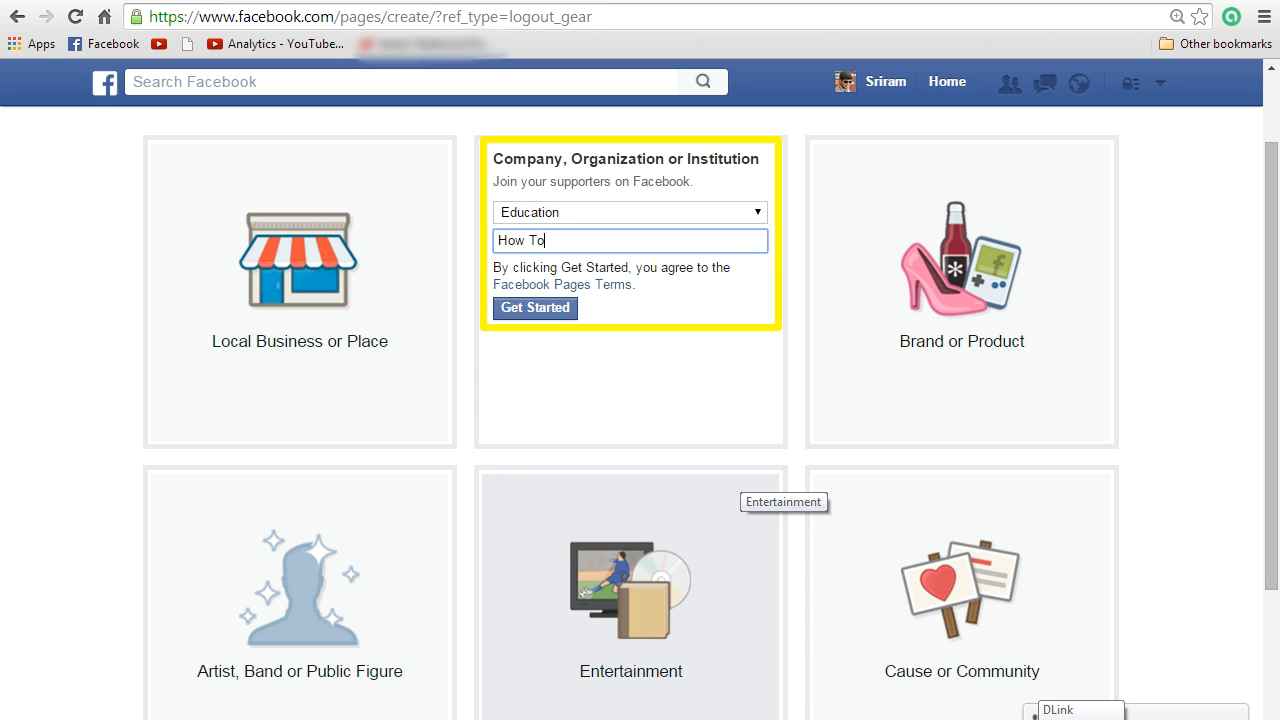
Create the 'How To' Education organization page with Get Started.
{"action": "left_click", "coordinate": [535, 308]}
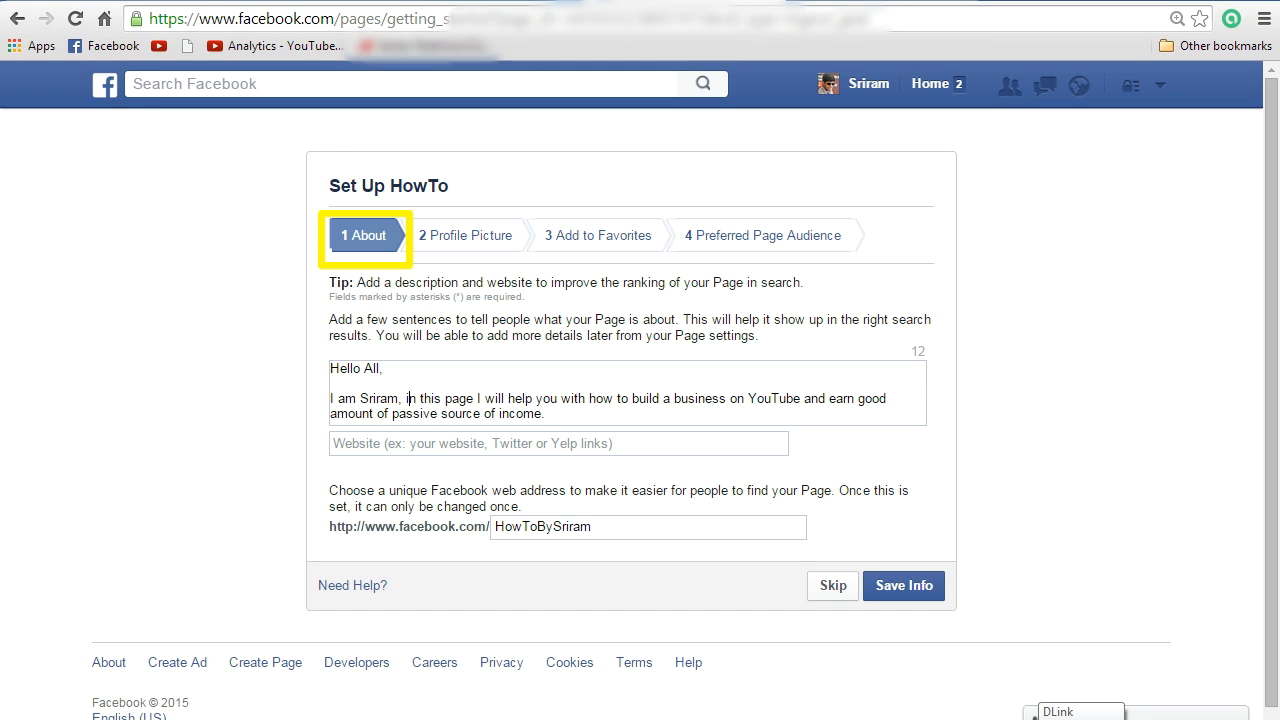
Save the YouTube-business description and the HowToBySriram web address.
{"action": "left_click", "coordinate": [903, 585]}
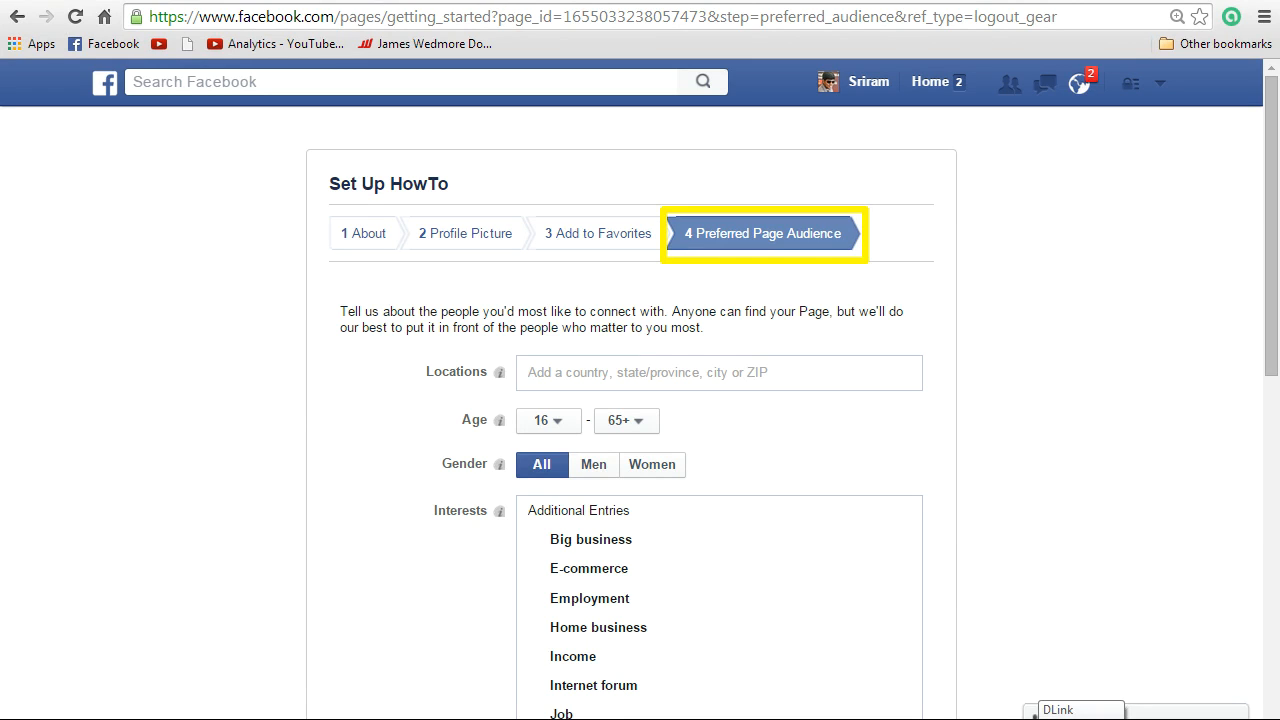
Save the audience of ages 16–65+, all genders, and business interests.
{"action": "scroll", "scroll_direction": "down", "scroll_amount": 3}
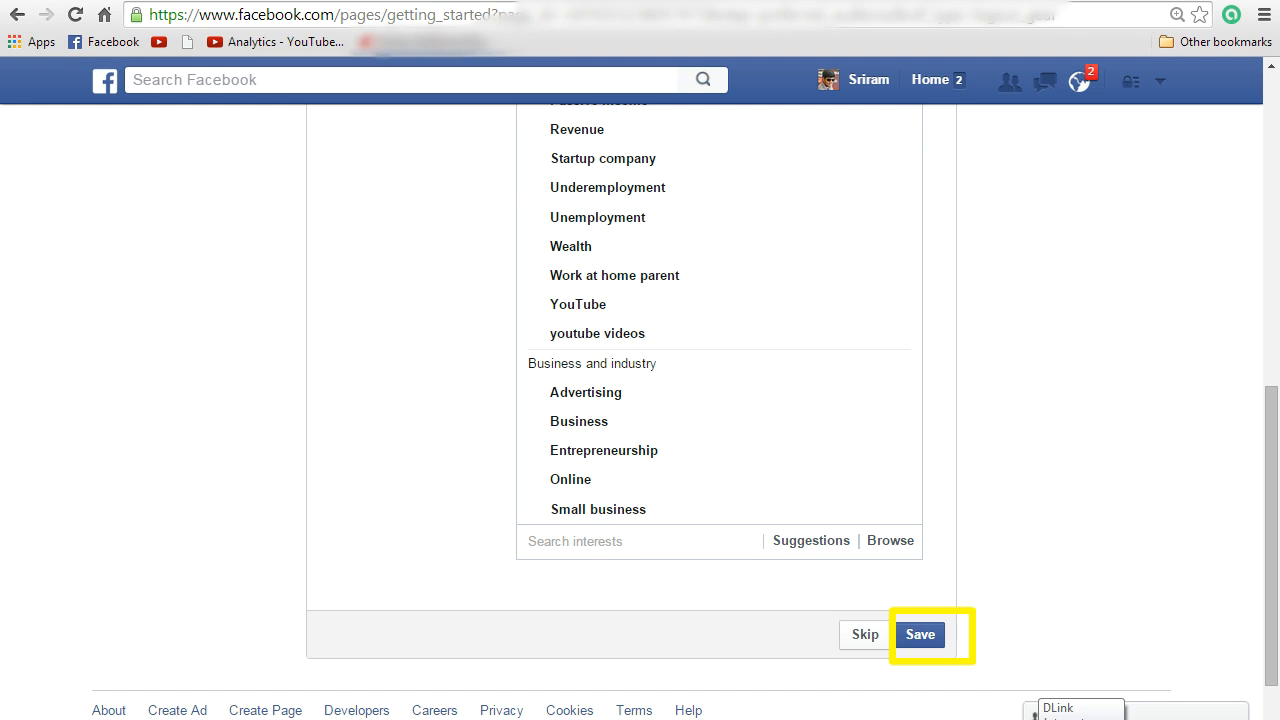
{"action": "left_click", "coordinate": [919, 634]}
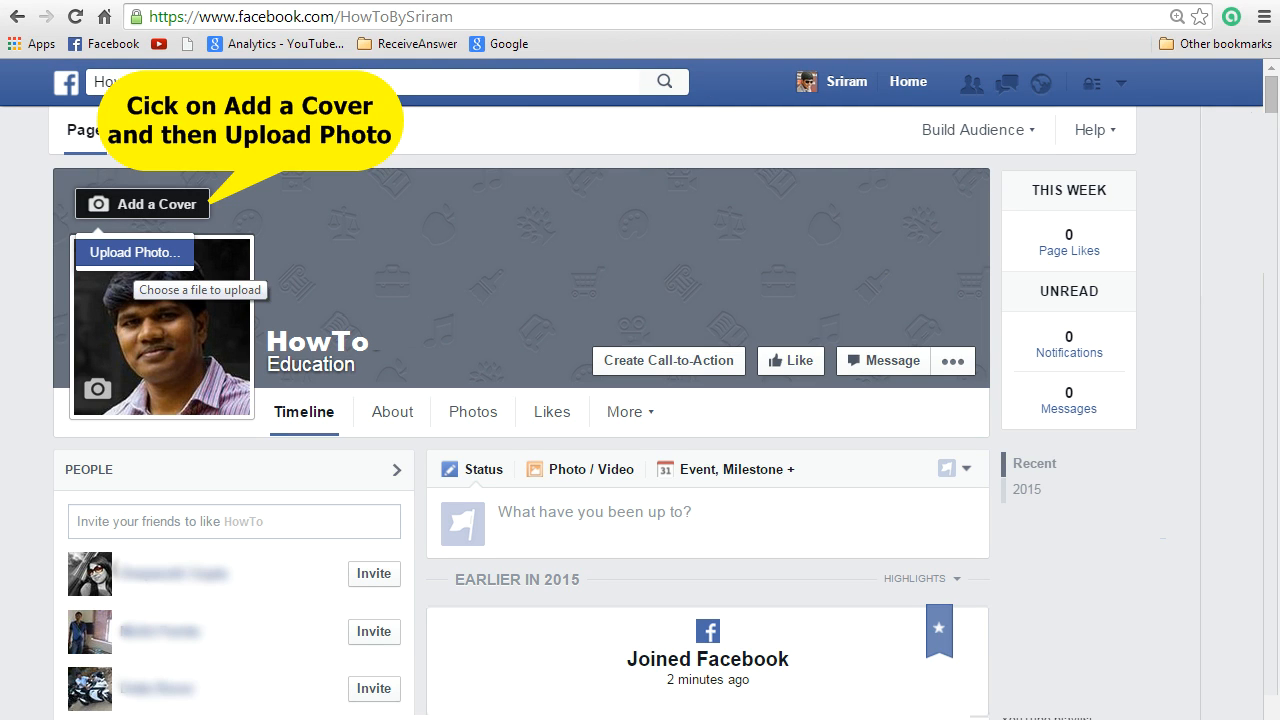